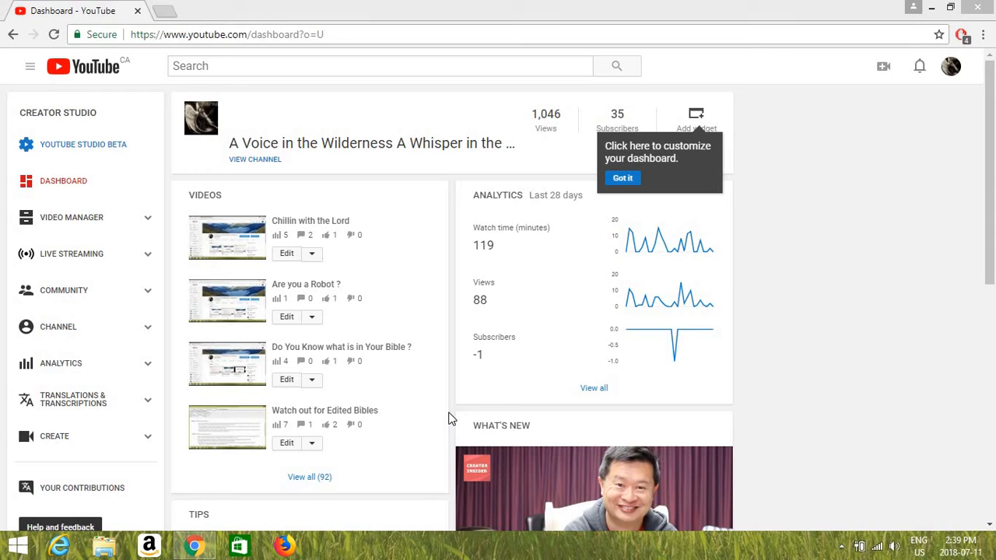
mouse_move(453, 410)
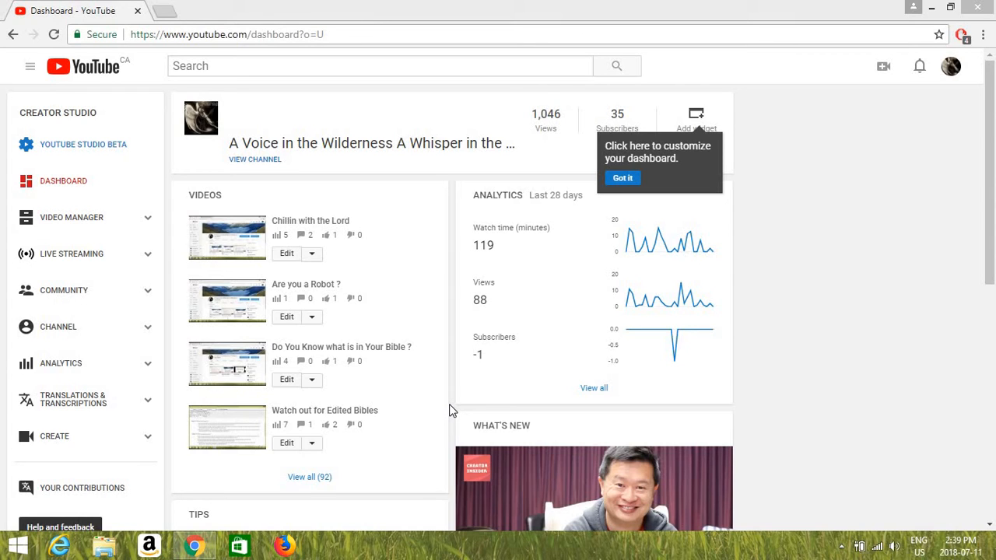